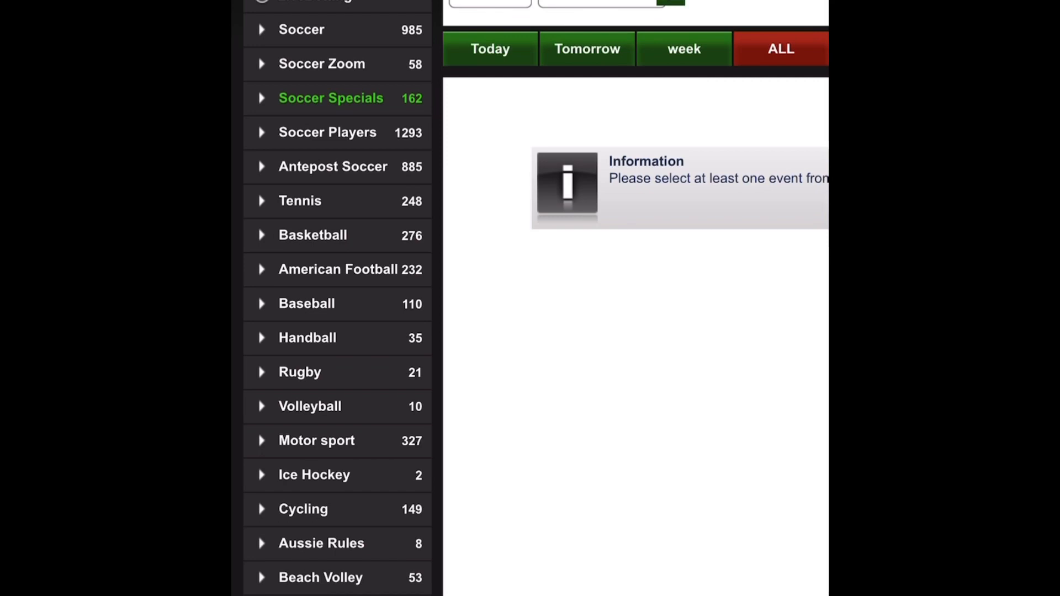
- Expand Soccer Specials and then Special Transfers to list player markets like Ronaldo, Messi and Pogba
left_click(330, 97)
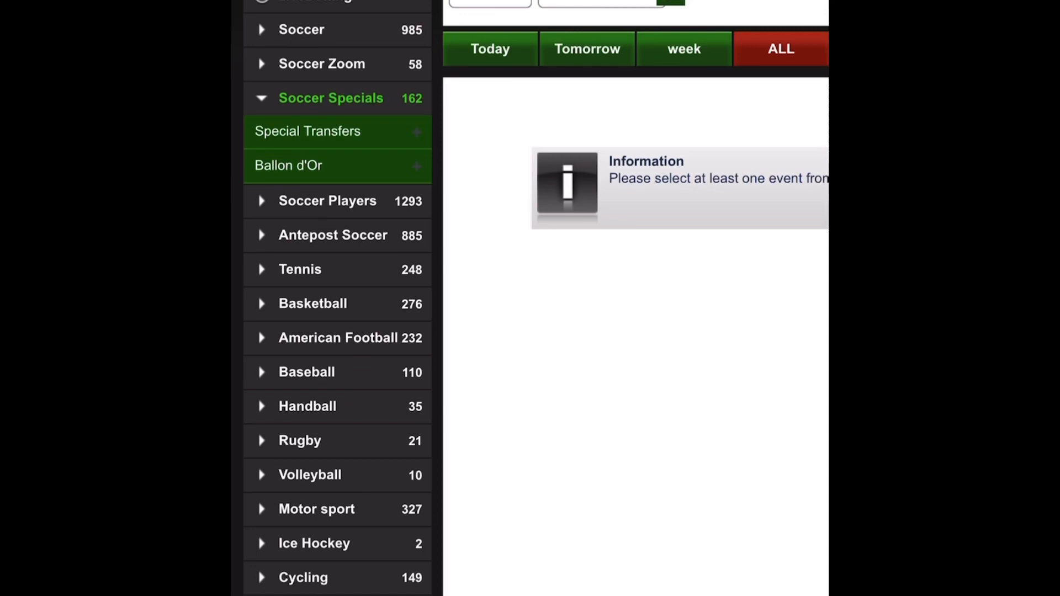
left_click(307, 131)
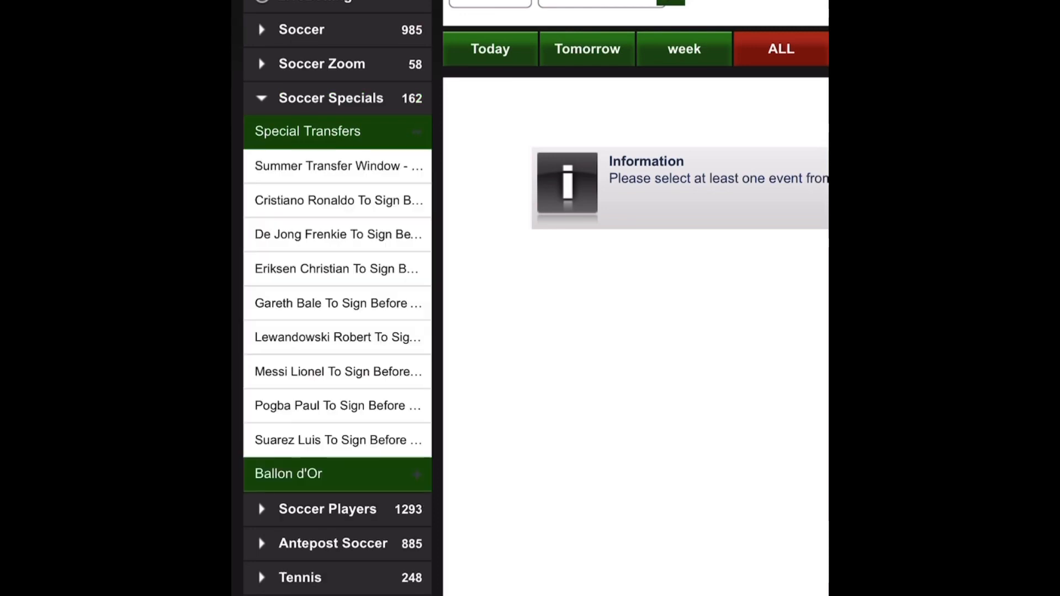
- Show the Summer Transfer Window market with players' club-change odds by September 2022
left_click(335, 166)
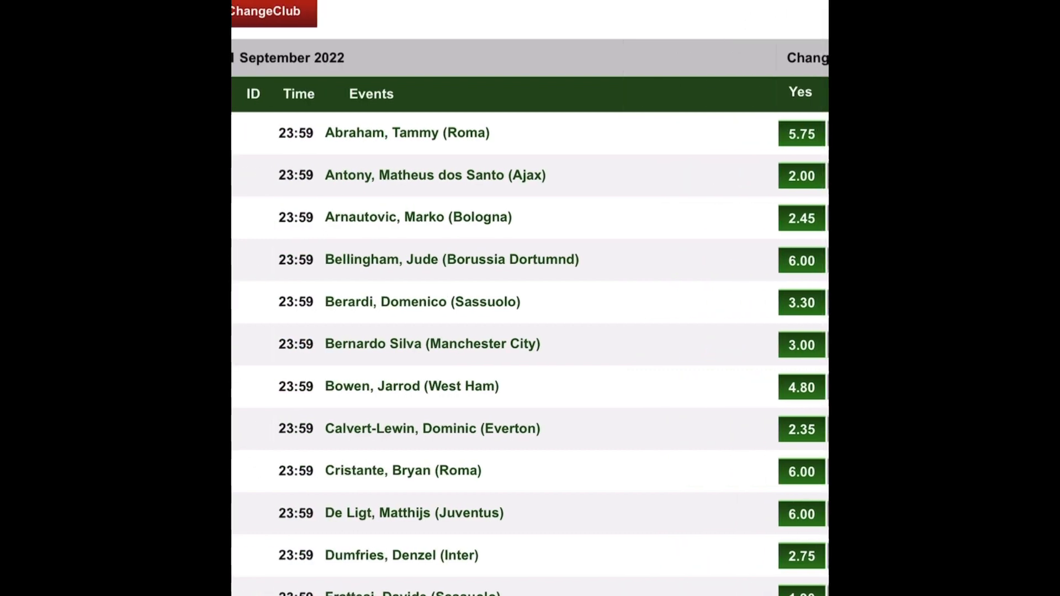
scroll("right", 3)
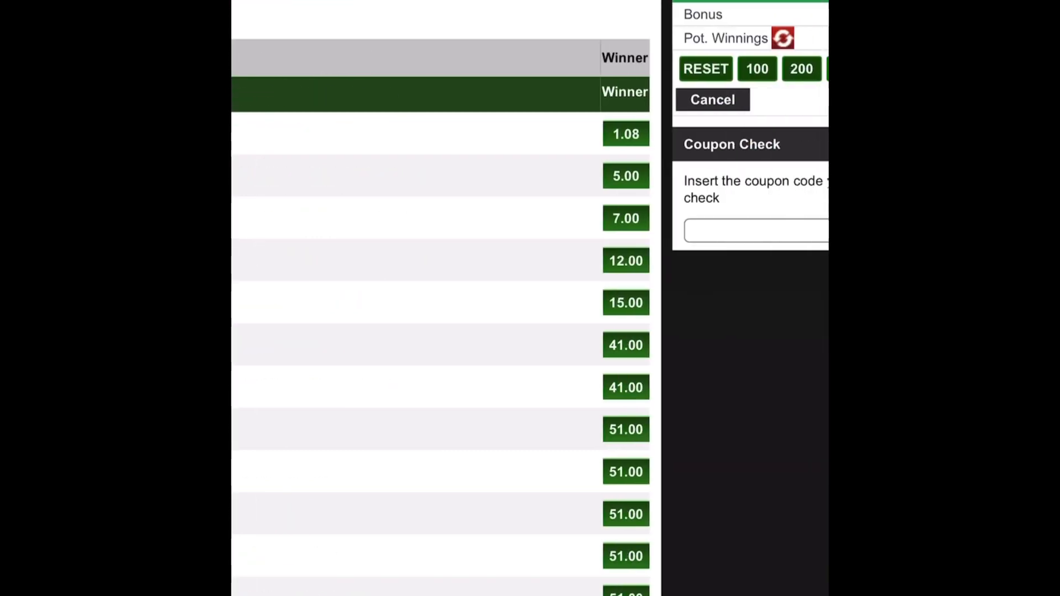
- View the Messi, De Jong and Eriksen markets, ending on Eriksen's To Sign Before 01/09 clubs
left_click(713, 99)
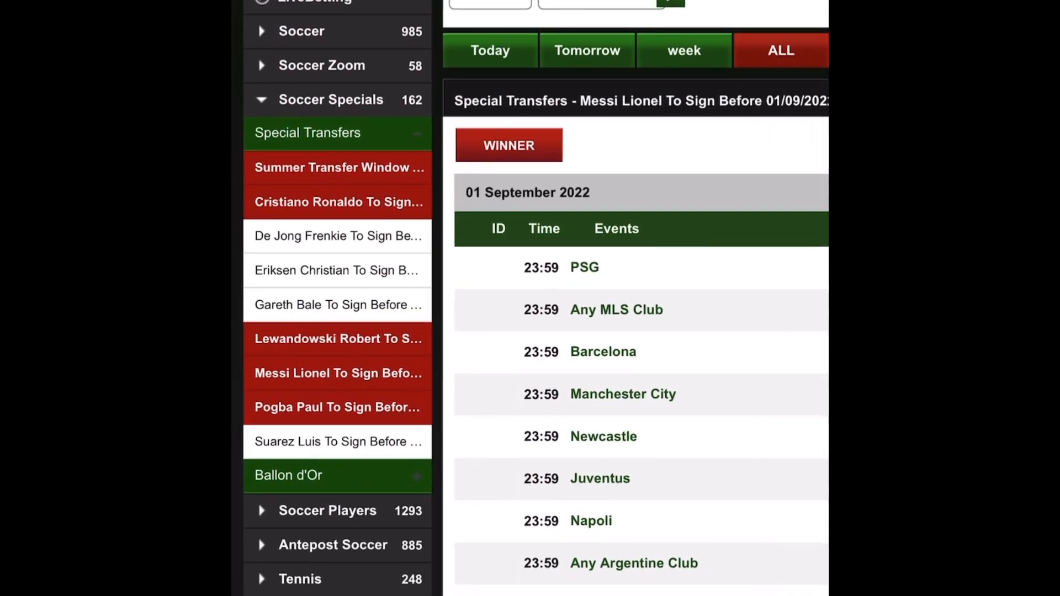
left_click(336, 236)
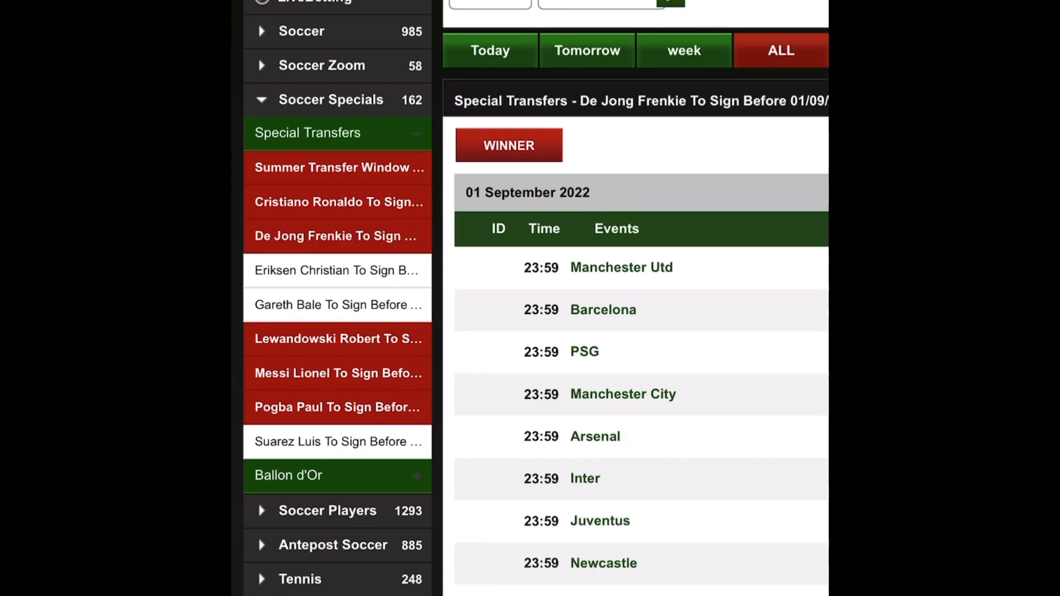
left_click(335, 270)
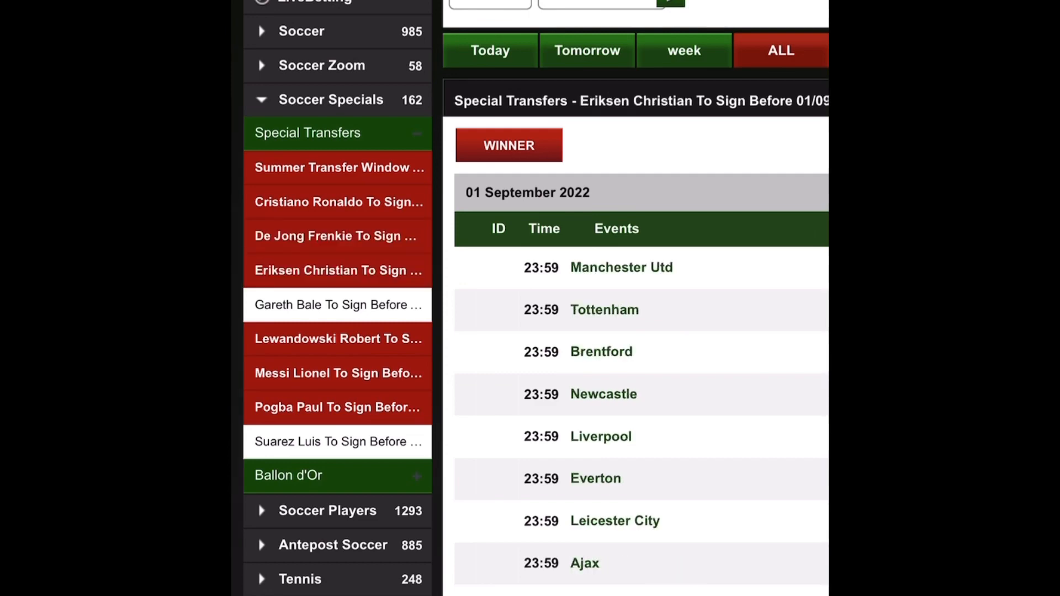